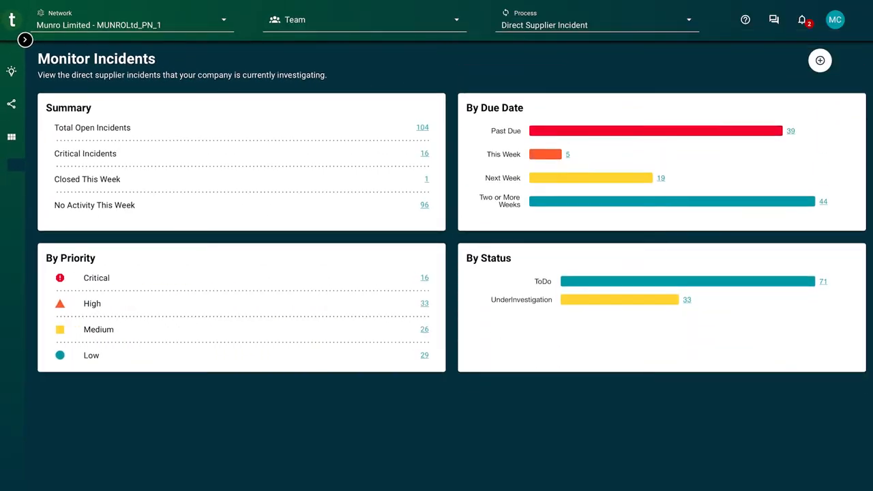
- Open incident aaattl-194's detail page from its submitted-to-partner notification
scroll("down", 3)
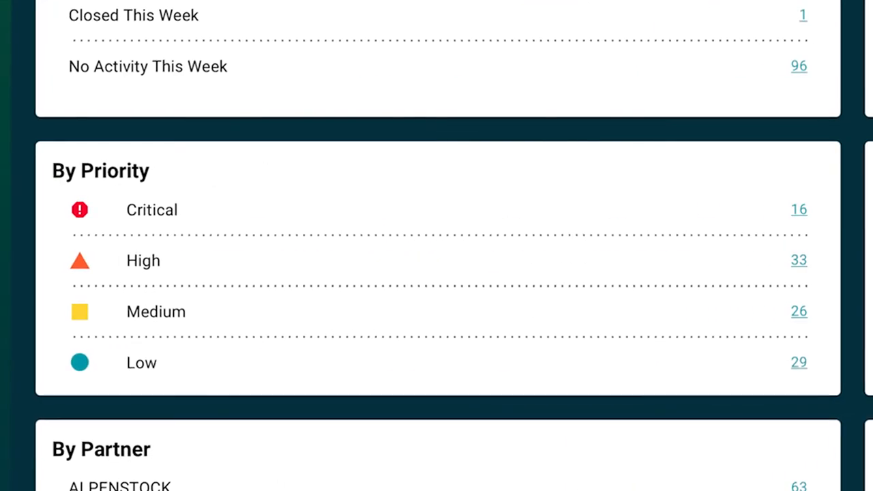
left_click(800, 210)
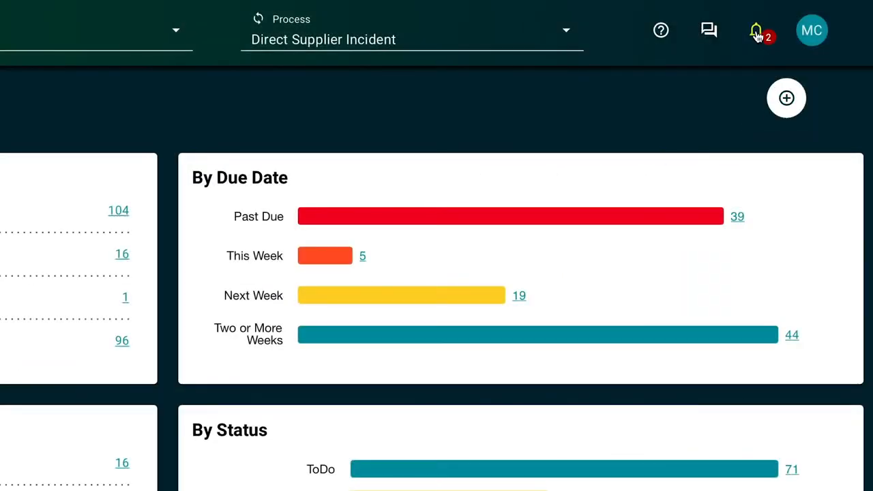
left_click(755, 30)
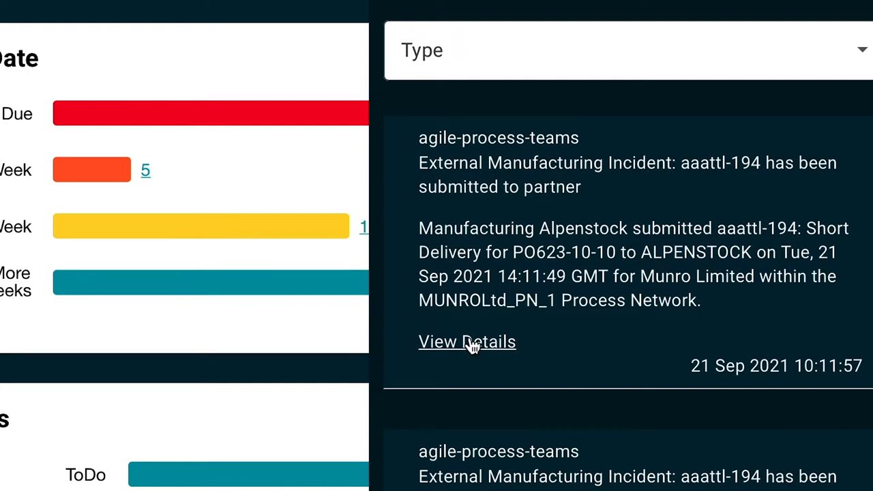
left_click(466, 341)
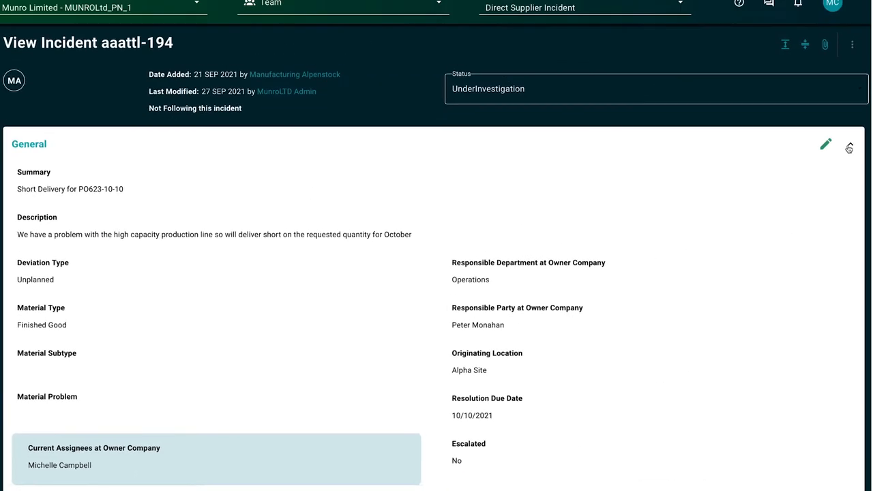
- Collapse the incident sections, then expand General and Partner Information details
left_click(850, 145)
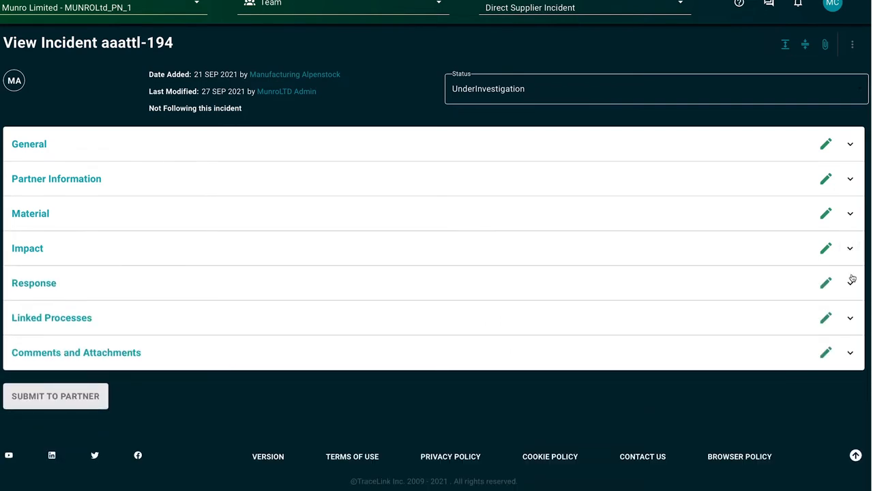
left_click(850, 282)
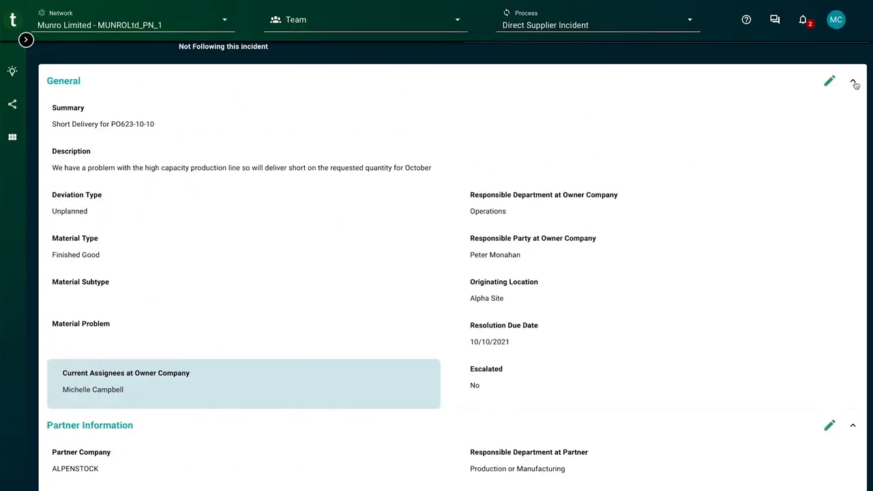
- Expand Impact and Comments and Attachments, and start editing with a new comment entry
left_click(853, 80)
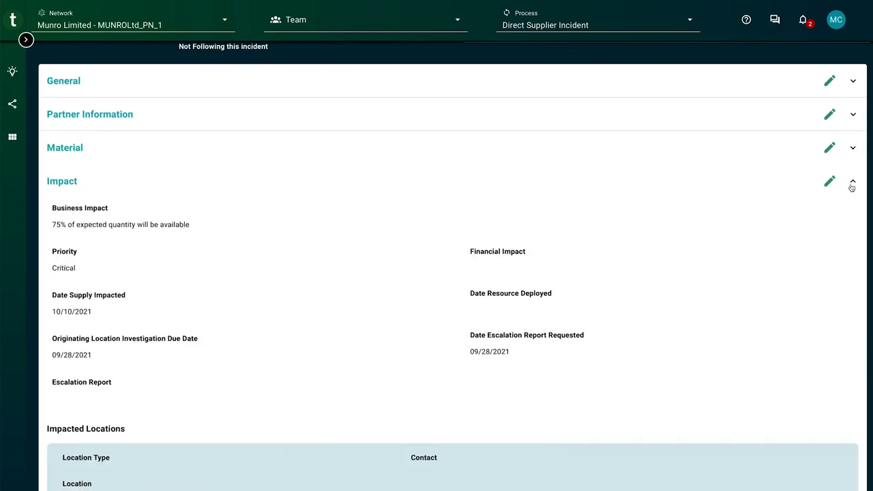
left_click(852, 180)
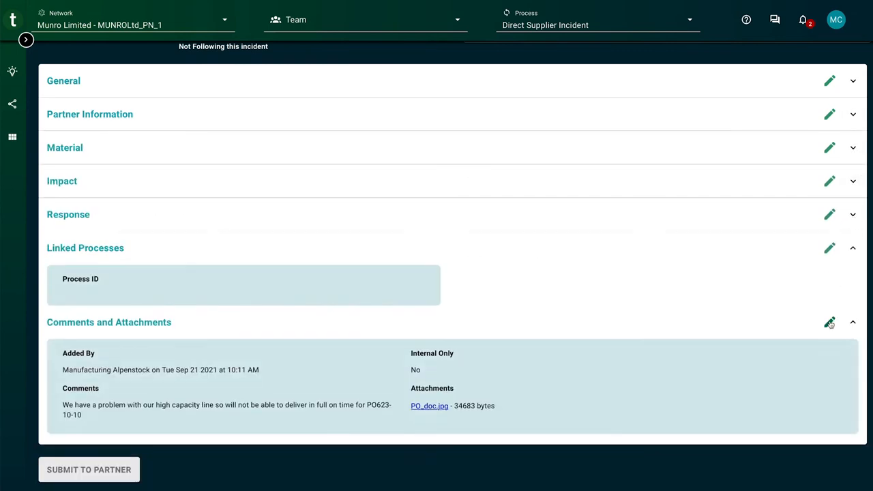
left_click(829, 322)
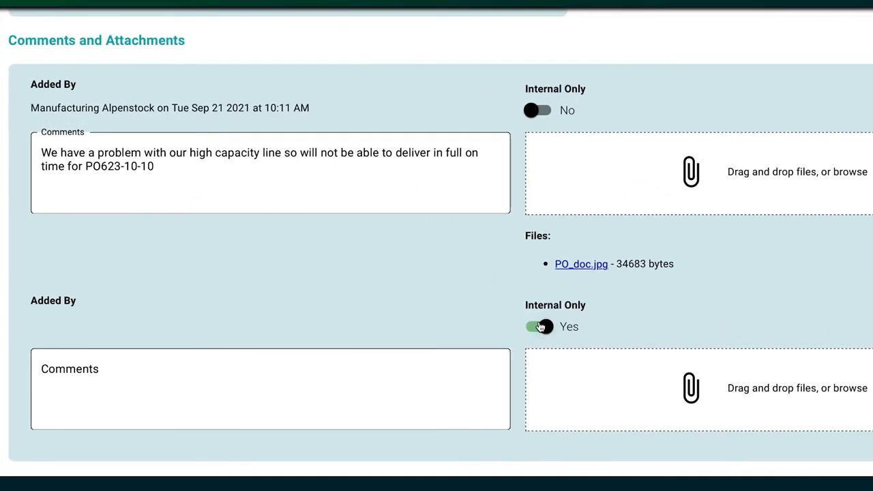
- Write a non-internal comment asking the partner to add a second shift to deliver the shipment in full
left_click(538, 326)
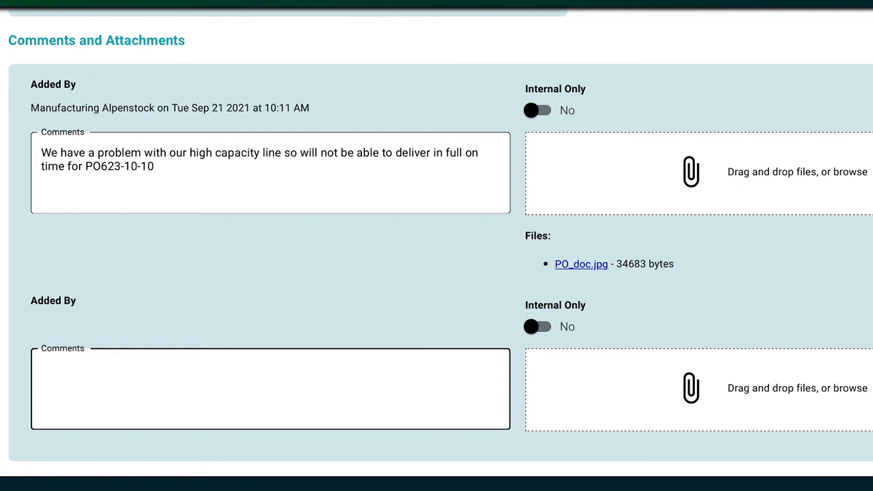
type("Can you add a second shift to make up for the shortage and get the shipment delivered on time and in full to us")
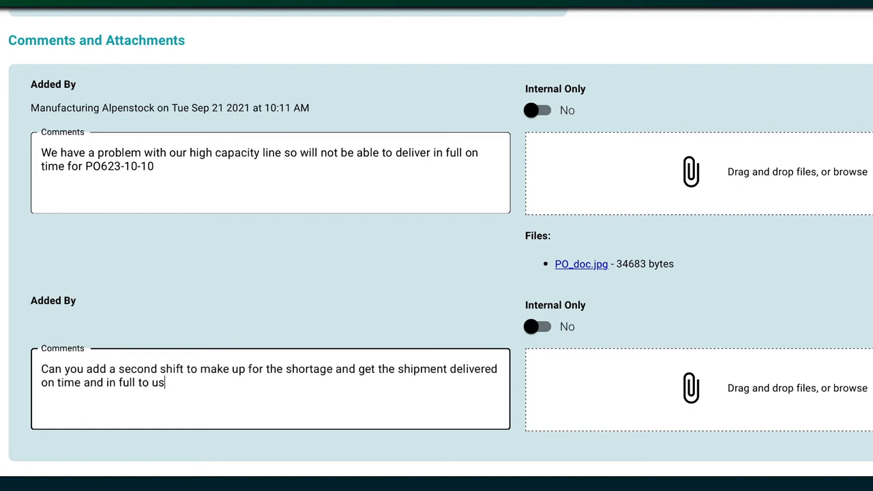
type("?")
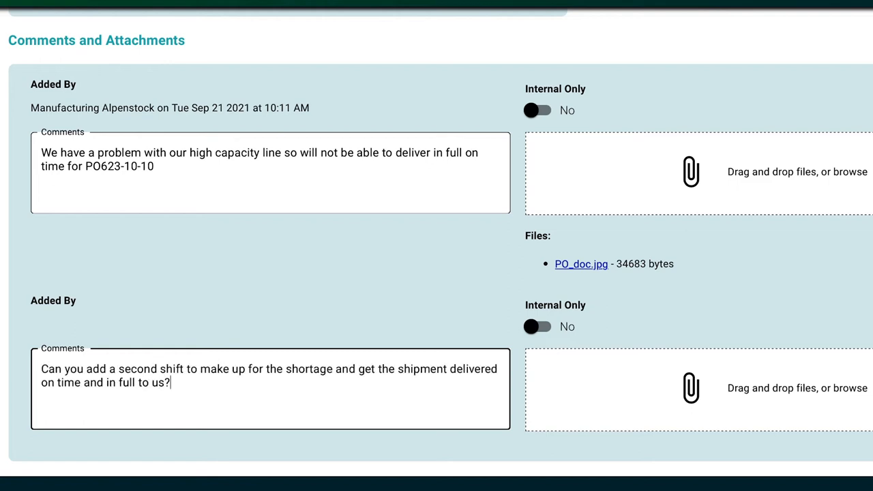